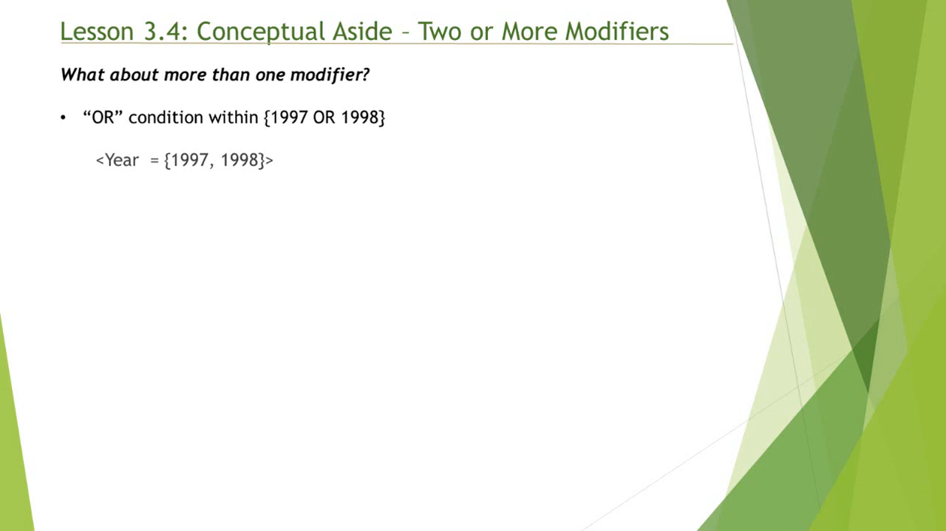
Reveal the <Year = {1997}, [Customer Country] = {'UK'}> example and the AND-across-sets bullet
text(<Year = {1997}, [Customer Country] = {'UK'} >)
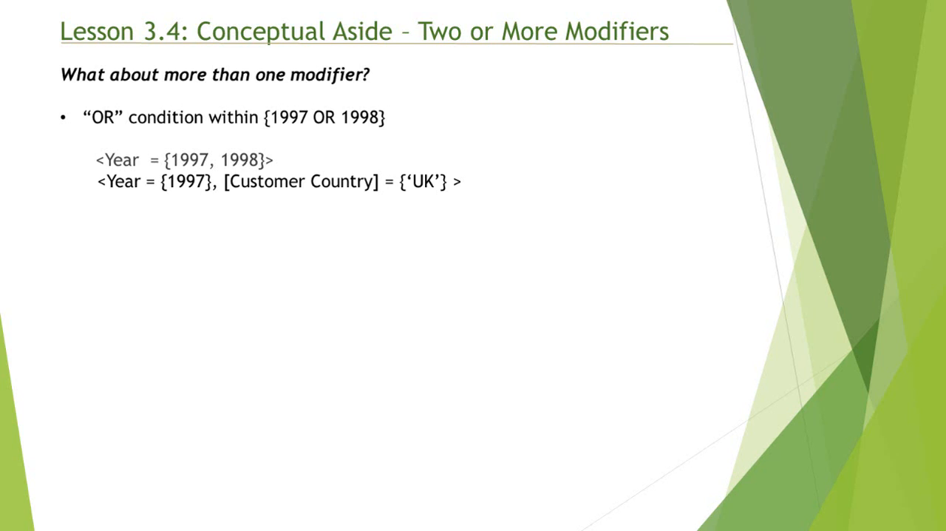
key(right)
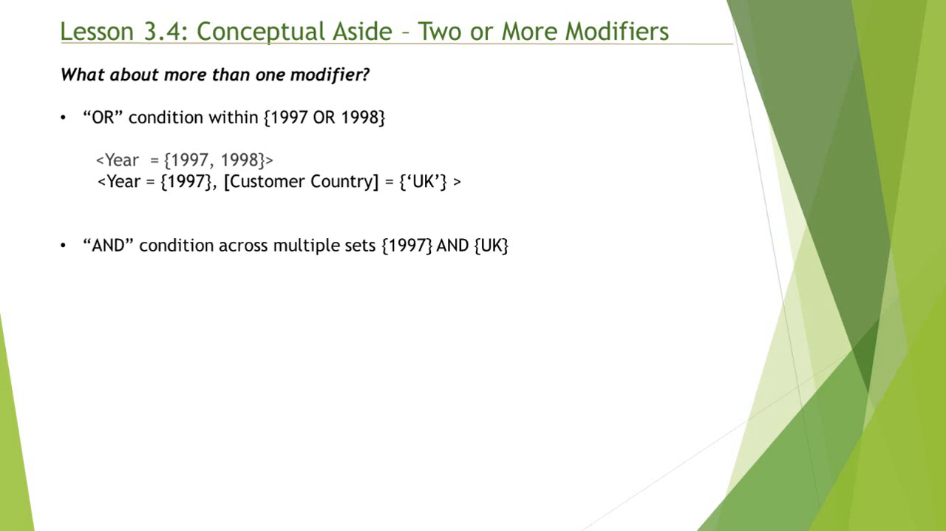